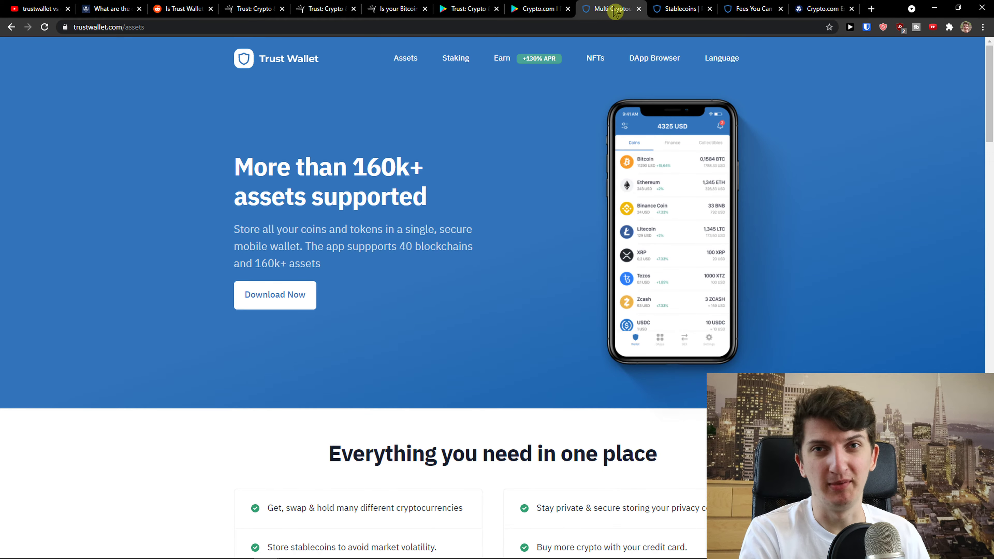
mouse_move(593, 89)
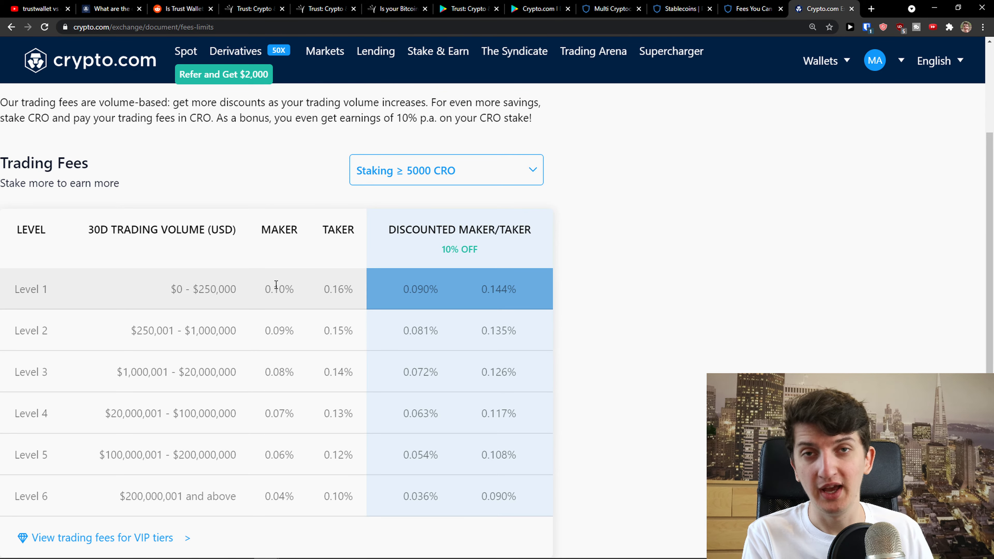
mouse_move(326, 263)
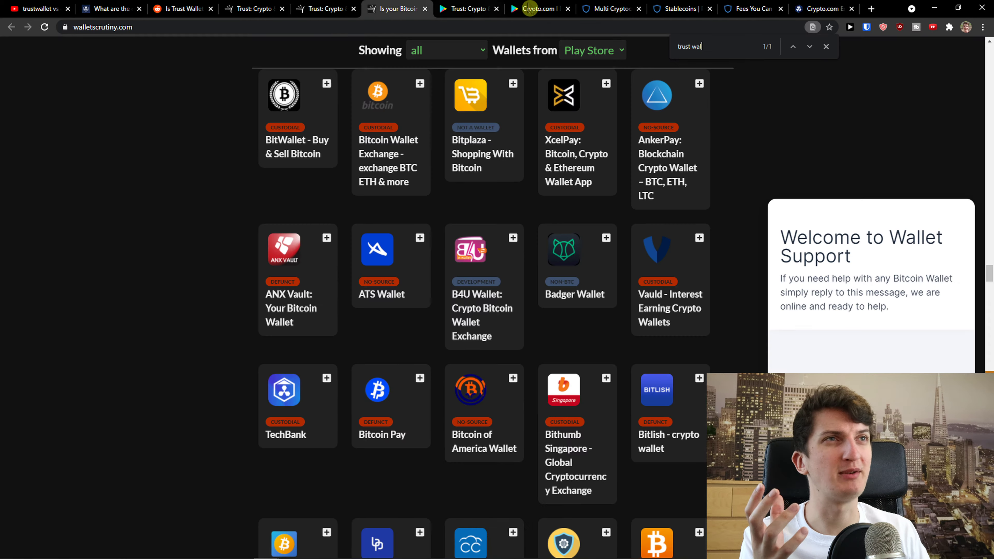
Read the Crypto Purchase Fees section of Trust Wallet's 'Fees You Can Trust' blog post
left_click(753, 8)
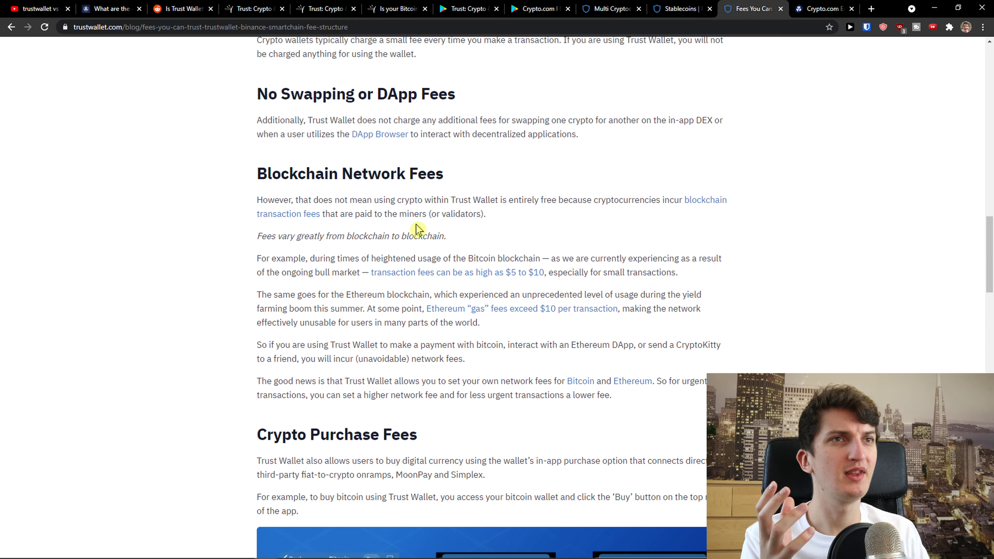
scroll("down", 3)
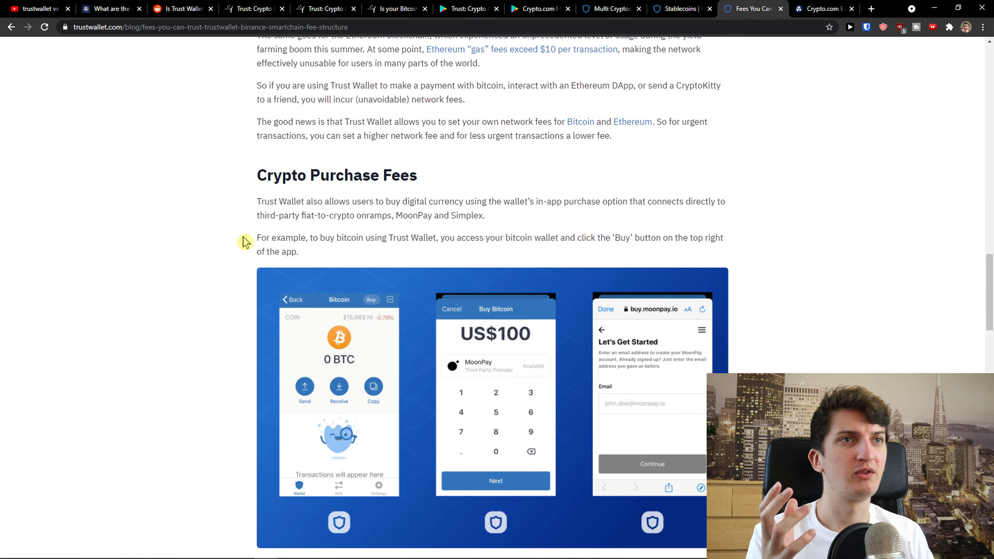
scroll("down", 3)
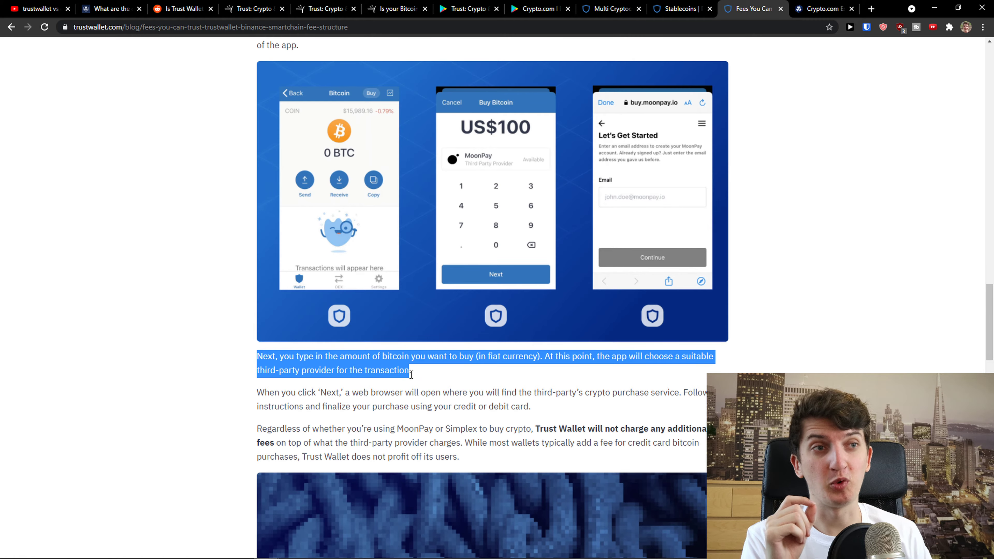
scroll("up", 3)
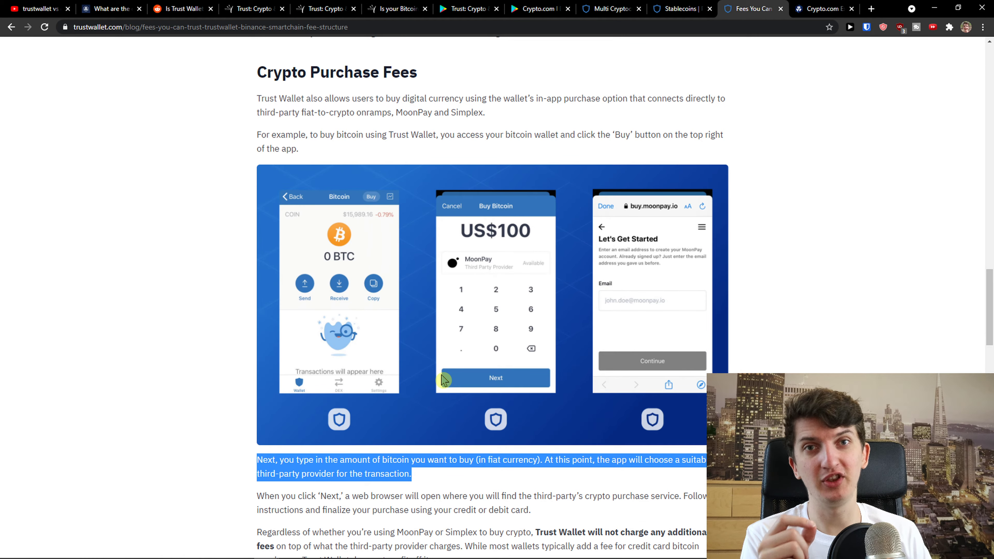
scroll("down", 3)
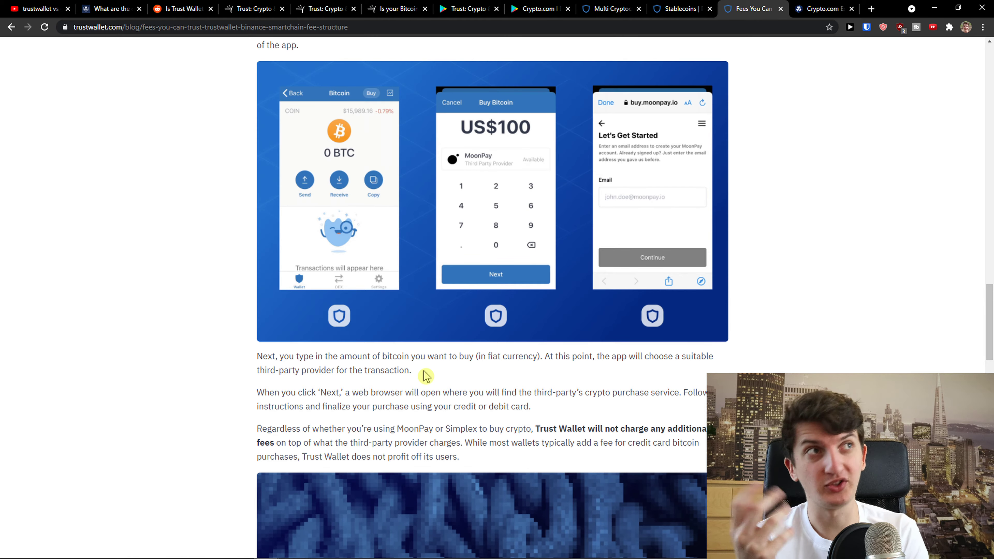
scroll("up", 3)
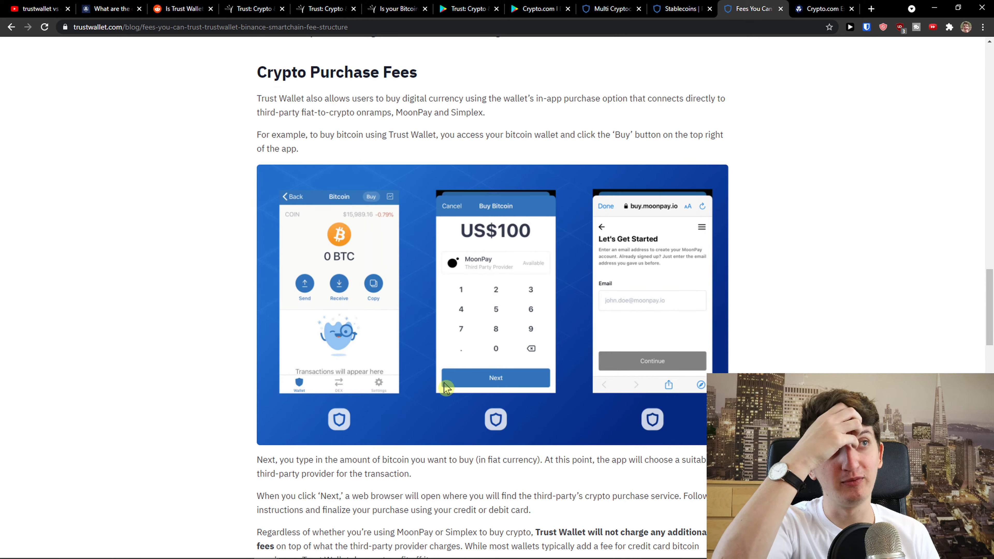
Start a new tab for a 'Simplex fees' search
double_click(467, 112)
type("Simplex fee")
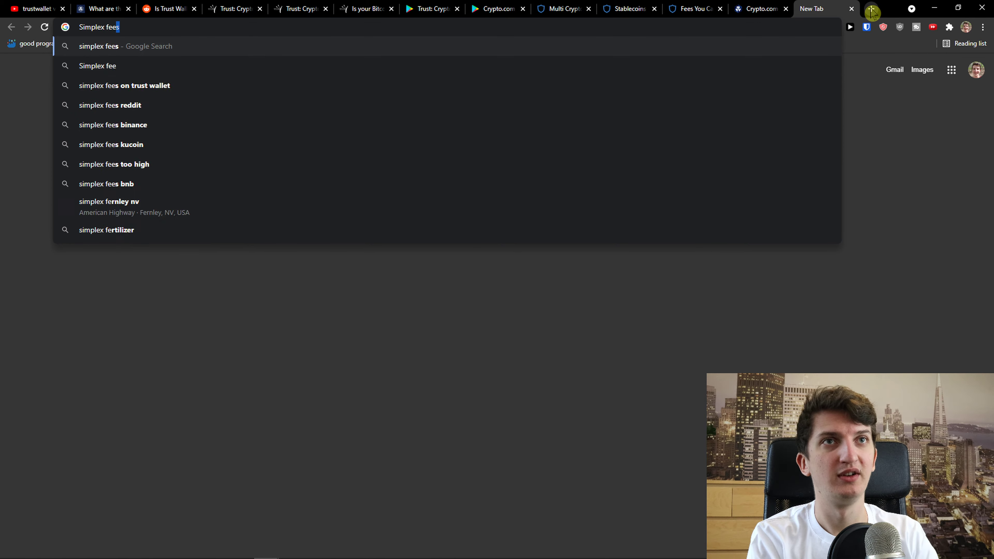
Search Google for 'simplex fees' and read the snippet stating 2.5% to 5% fees
key("Return")
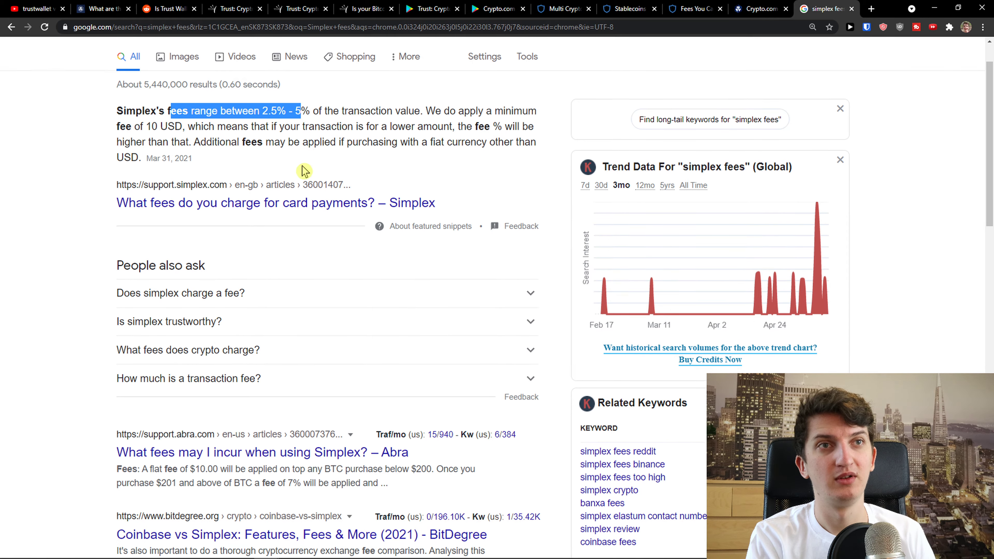
scroll("up", 3)
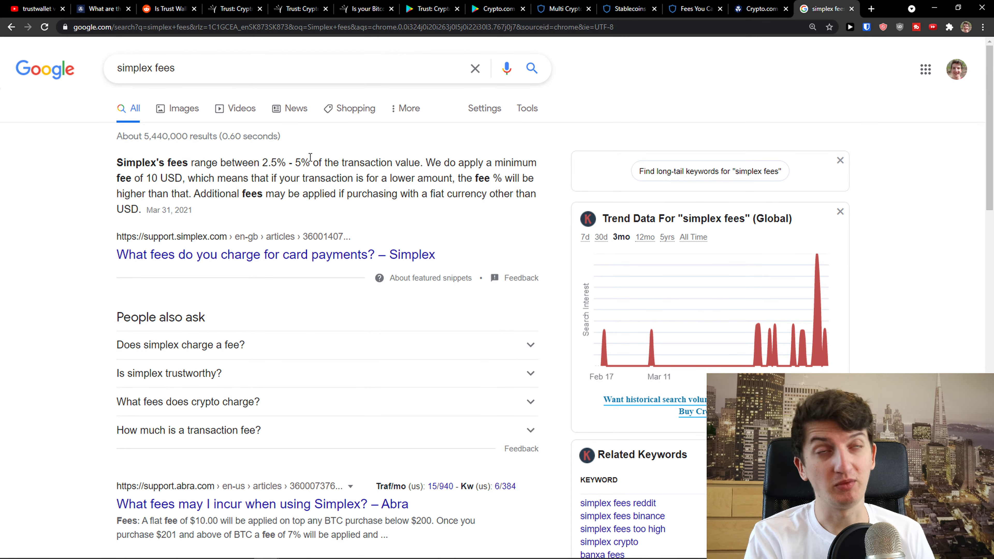
Read the r/BitcoinBeginners thread comment calling Trust Wallet closed source
left_click(165, 9)
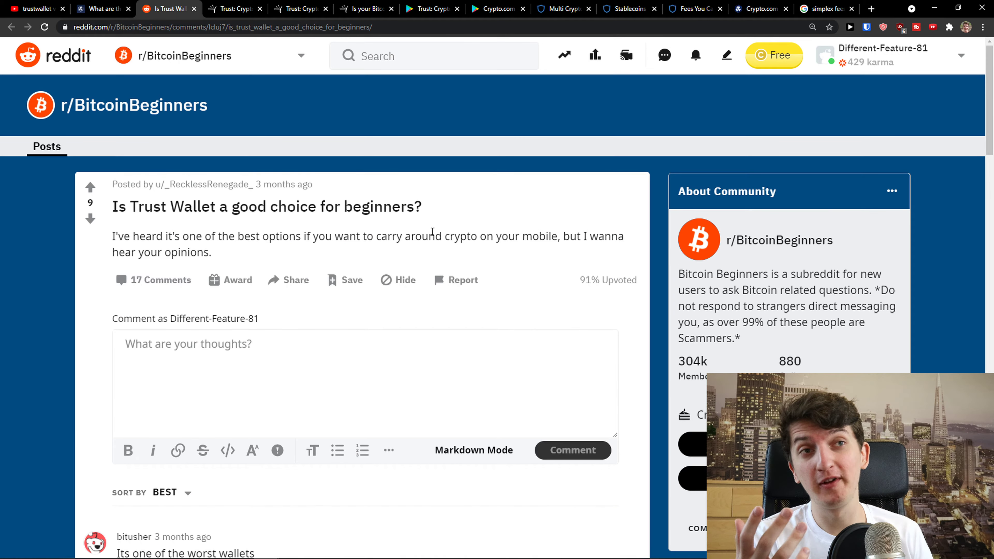
scroll("down", 3)
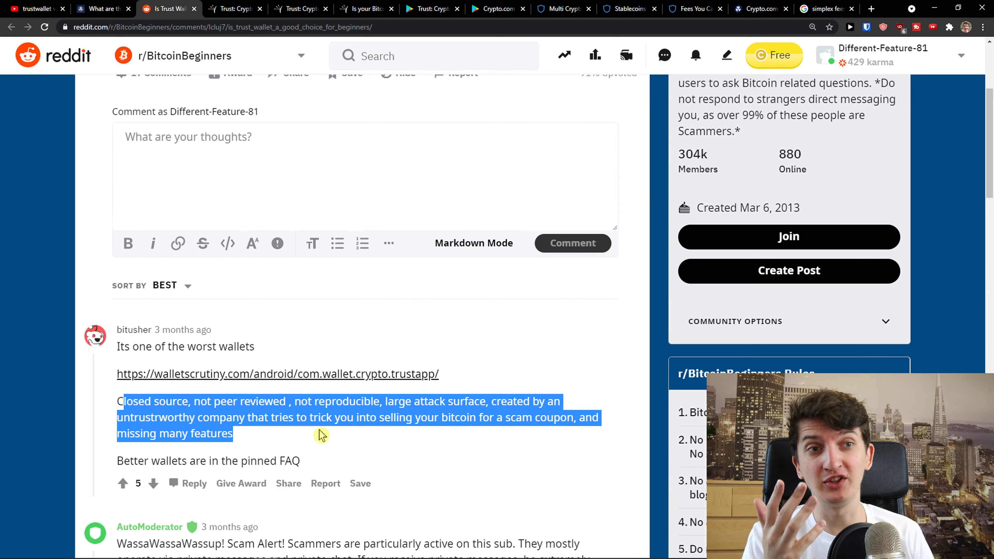
mouse_move(440, 432)
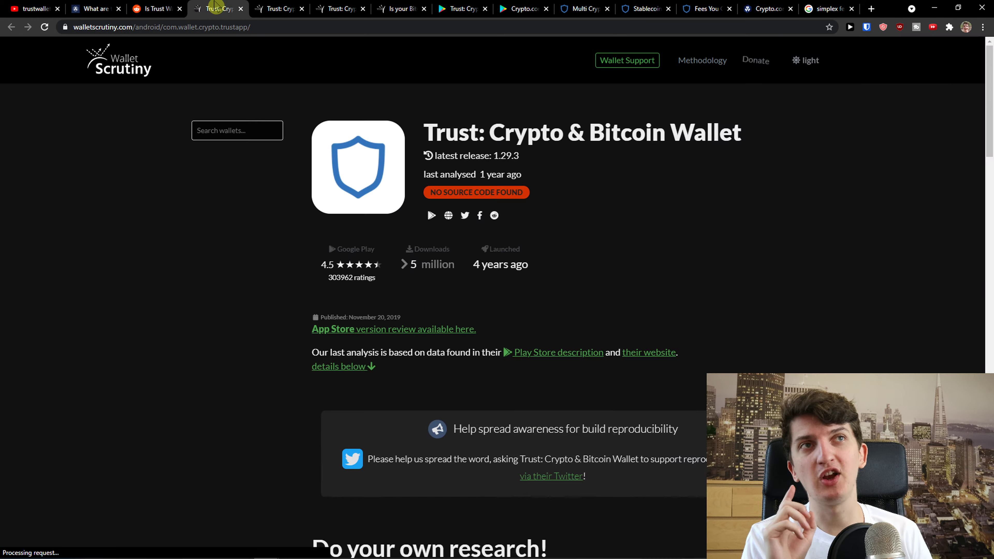
Read WalletScrutiny's verdict on Trust Wallet, including the quote about supporting Coinomi
scroll("down", 3)
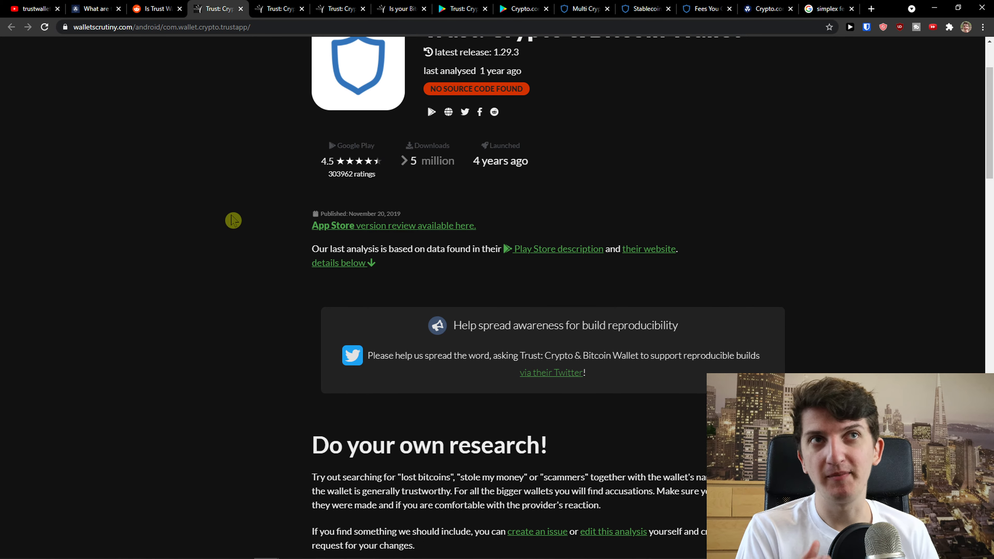
scroll("down", 3)
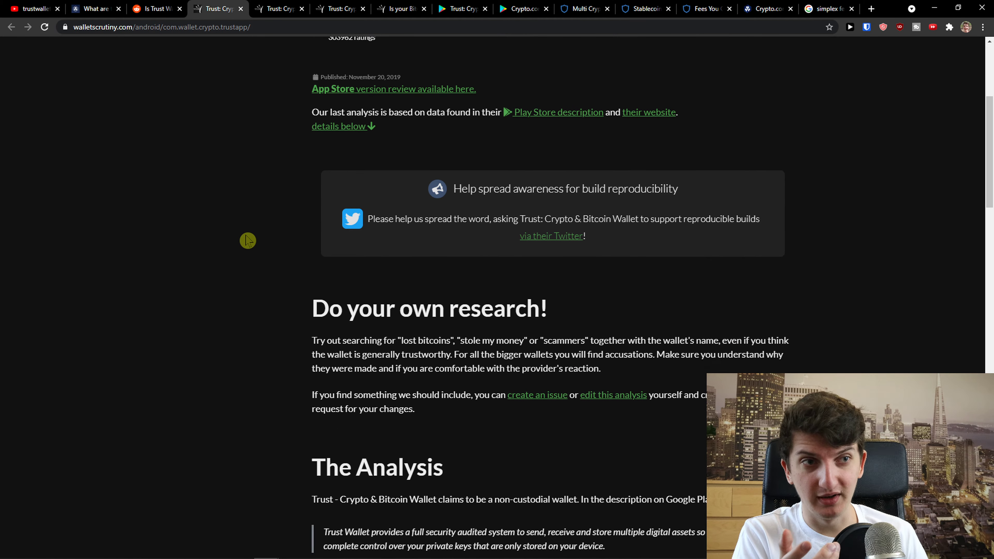
scroll("down", 3)
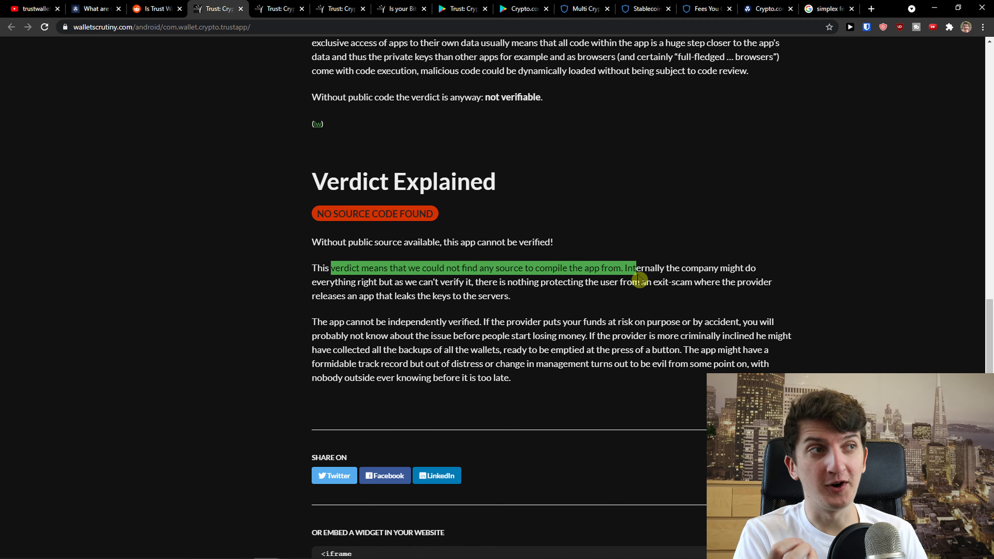
left_click(535, 287)
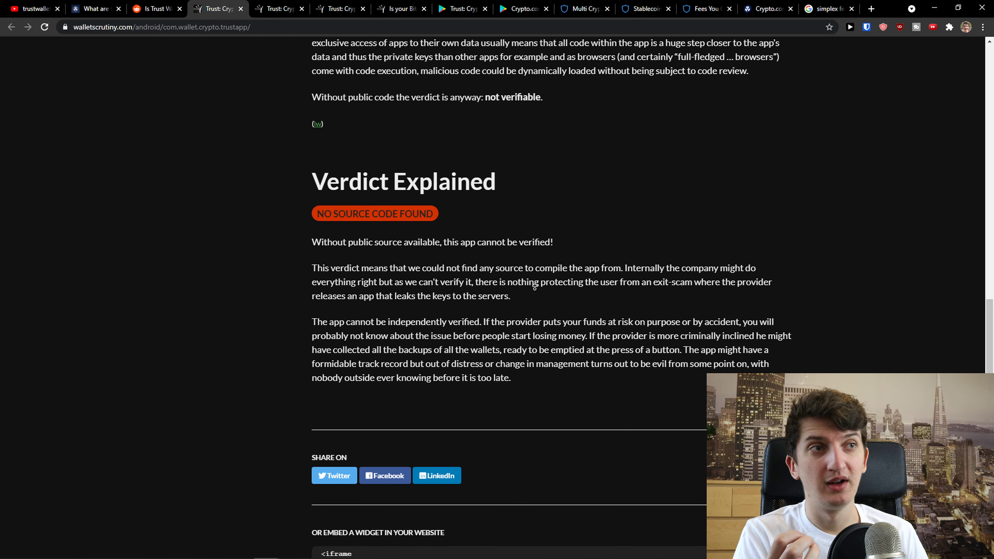
scroll("up", 3)
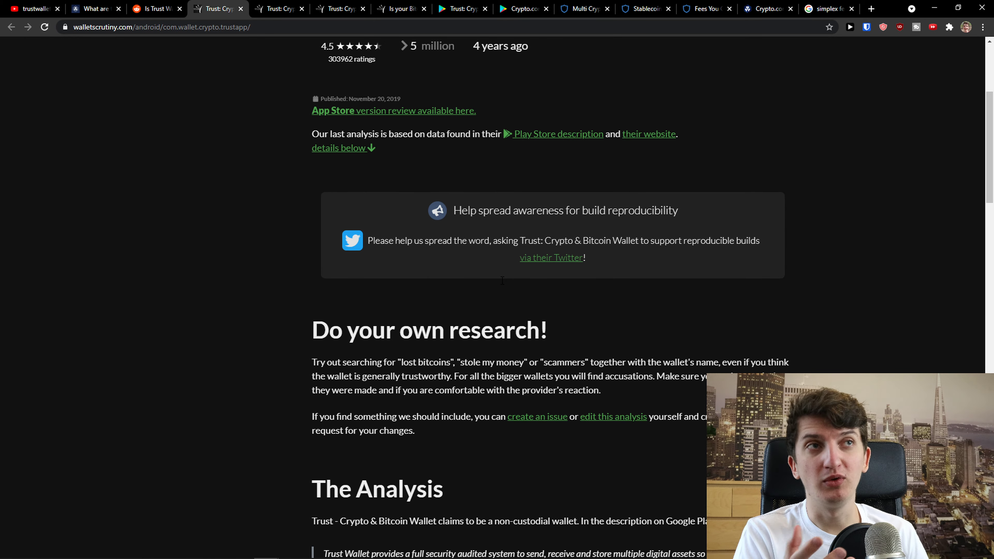
mouse_move(503, 286)
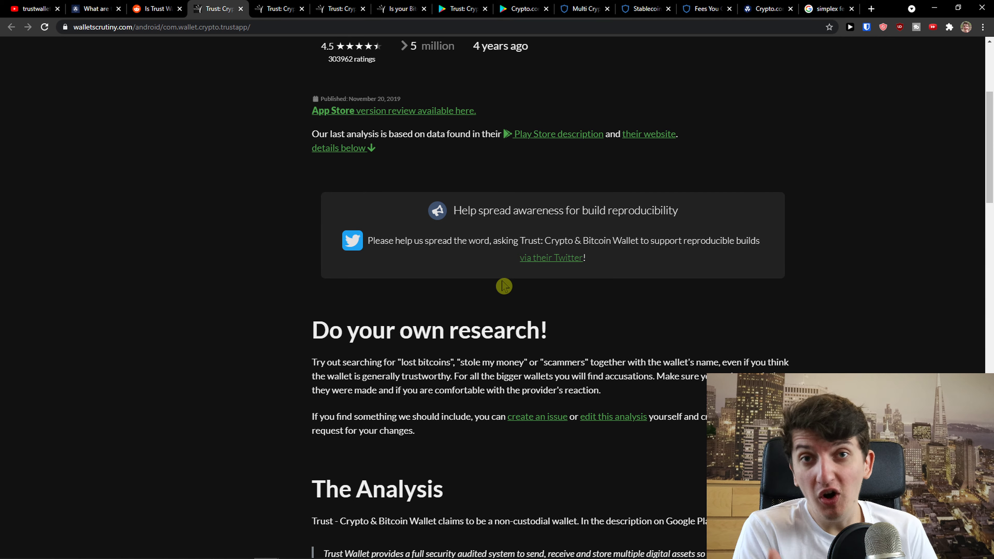
Read The Analysis section explaining Trust Wallet's move to closed-source Android development
scroll("down", 3)
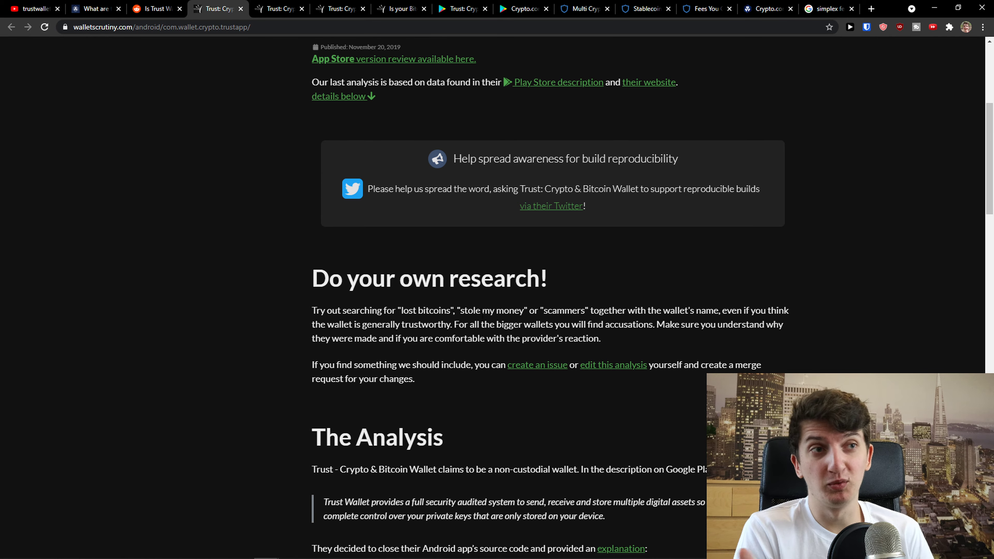
scroll("down", 3)
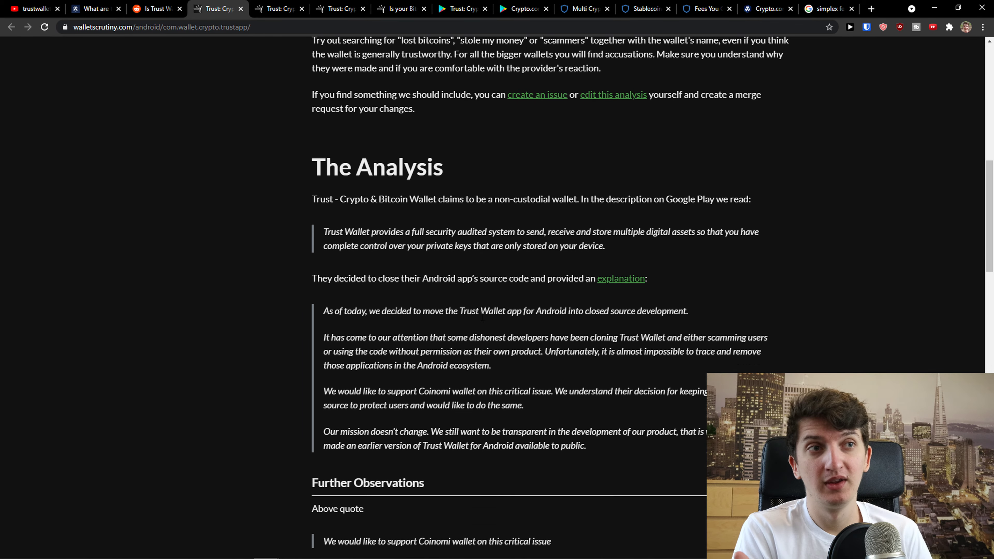
scroll("down", 3)
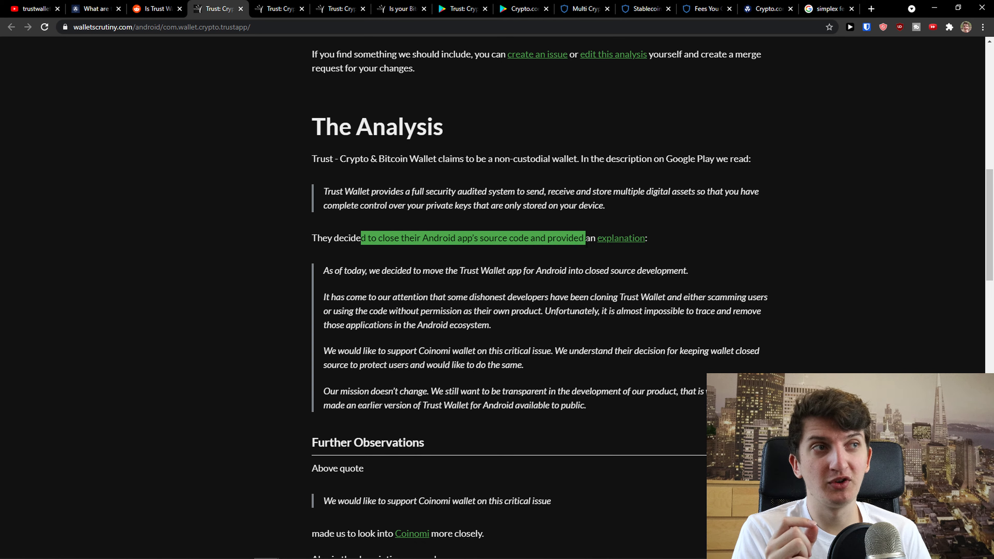
scroll("down", 3)
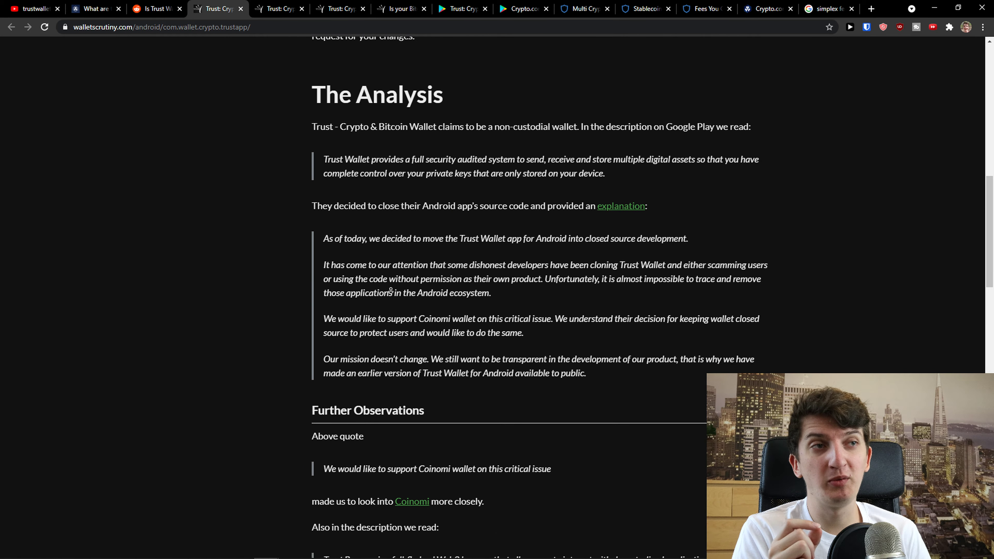
scroll("down", 3)
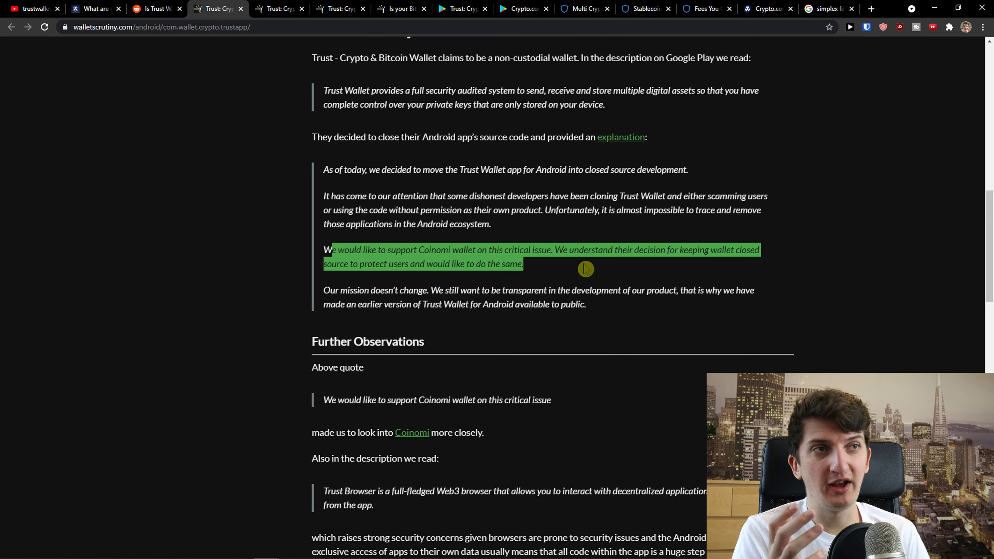
scroll("up", 3)
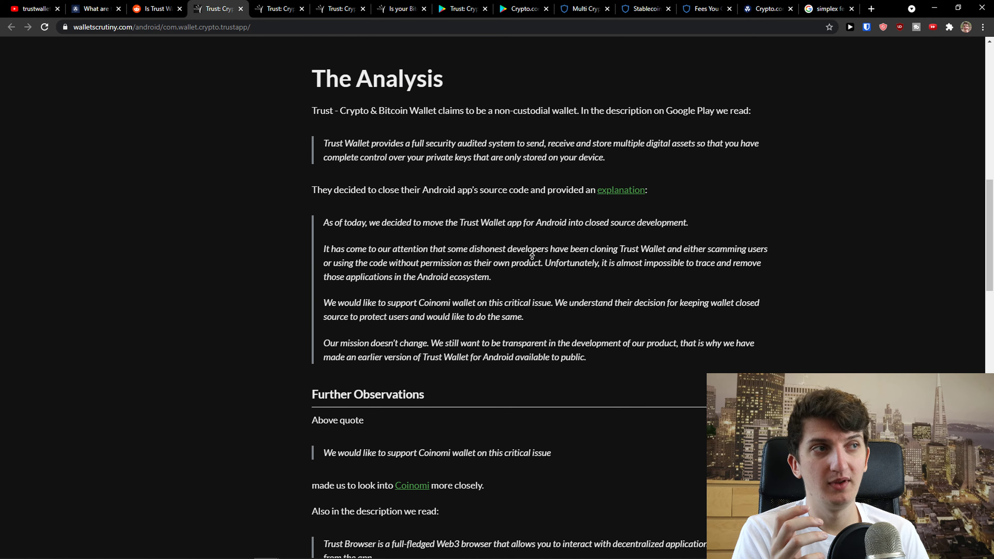
scroll("up", 3)
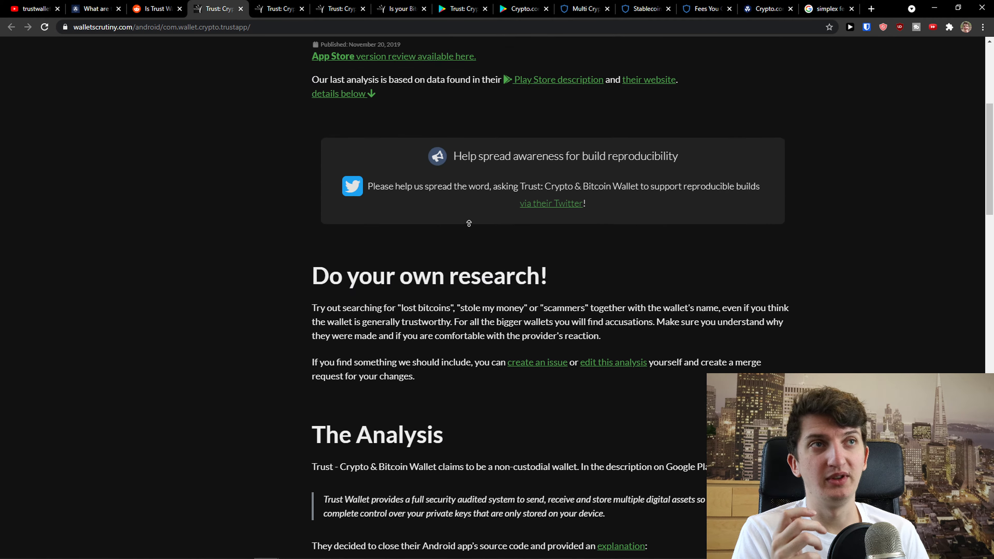
scroll("up", 3)
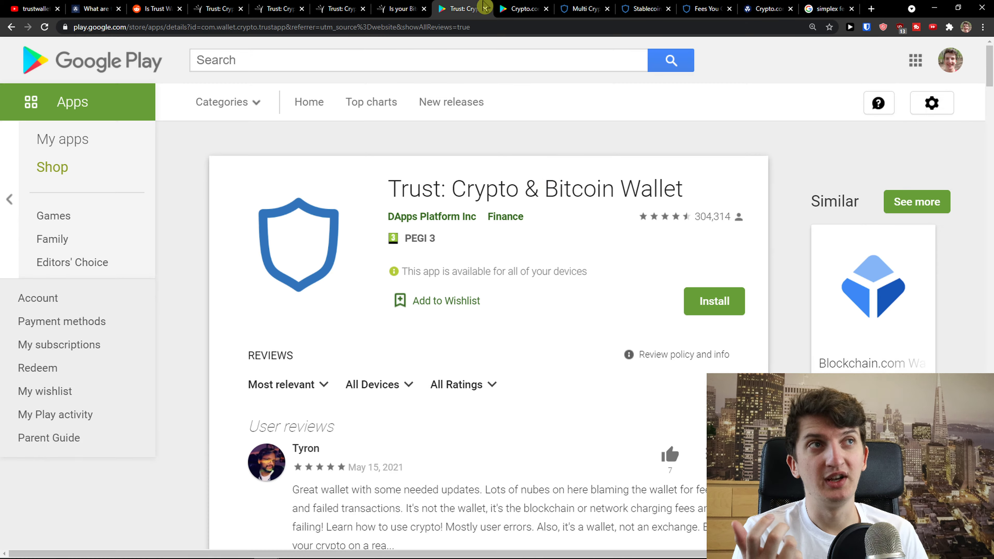
Read Trust Wallet's one-star Google Play reviews, expanding the most-liked complaint in full
scroll("down", 3)
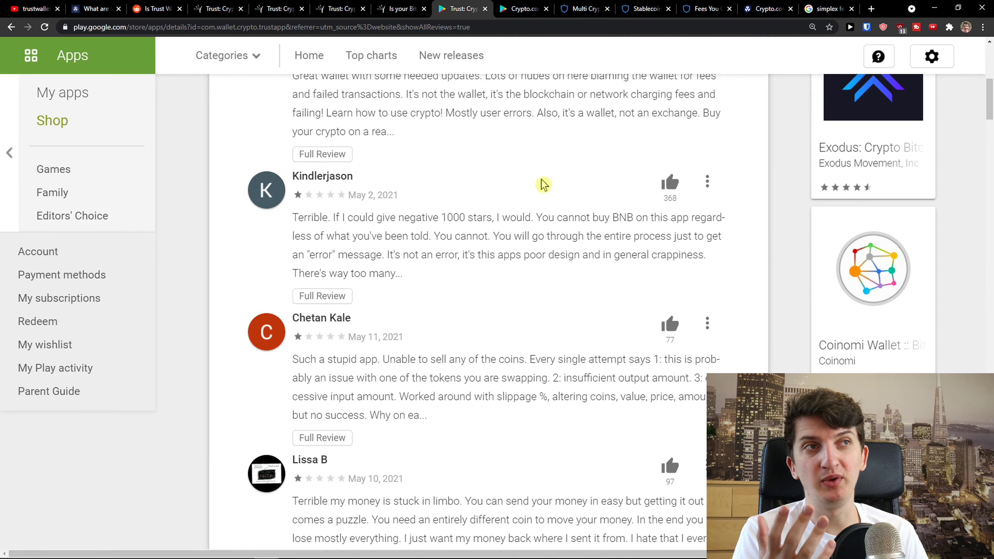
scroll("down", 3)
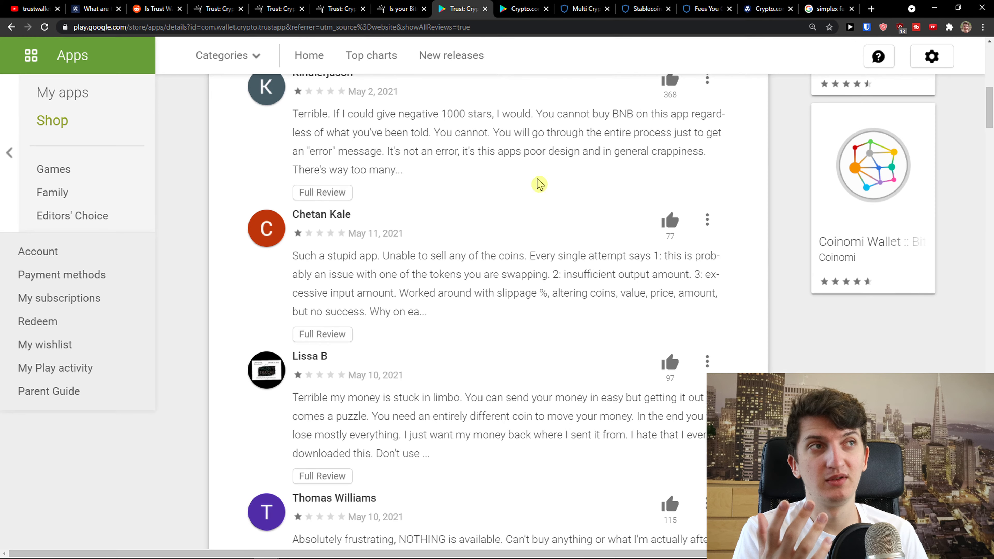
left_click(321, 192)
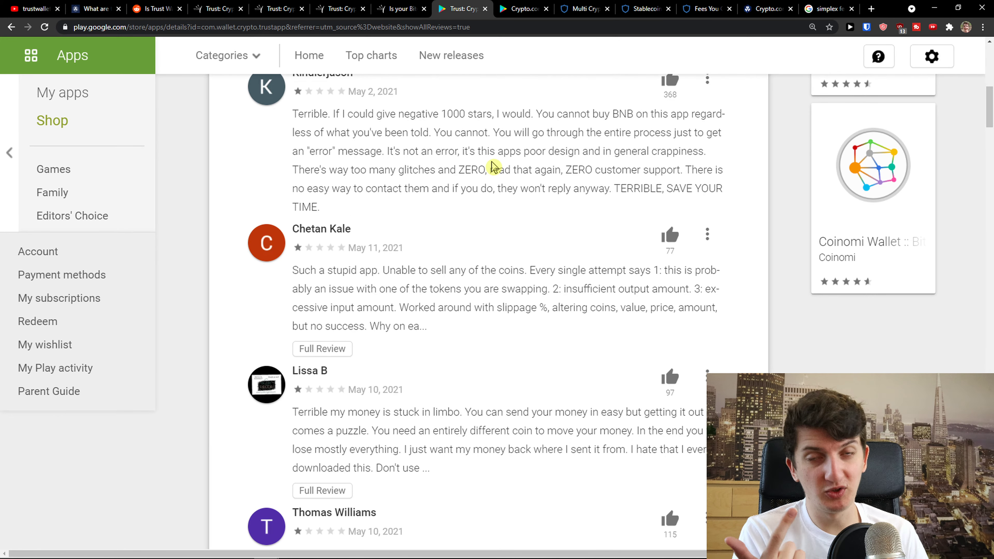
left_click(703, 9)
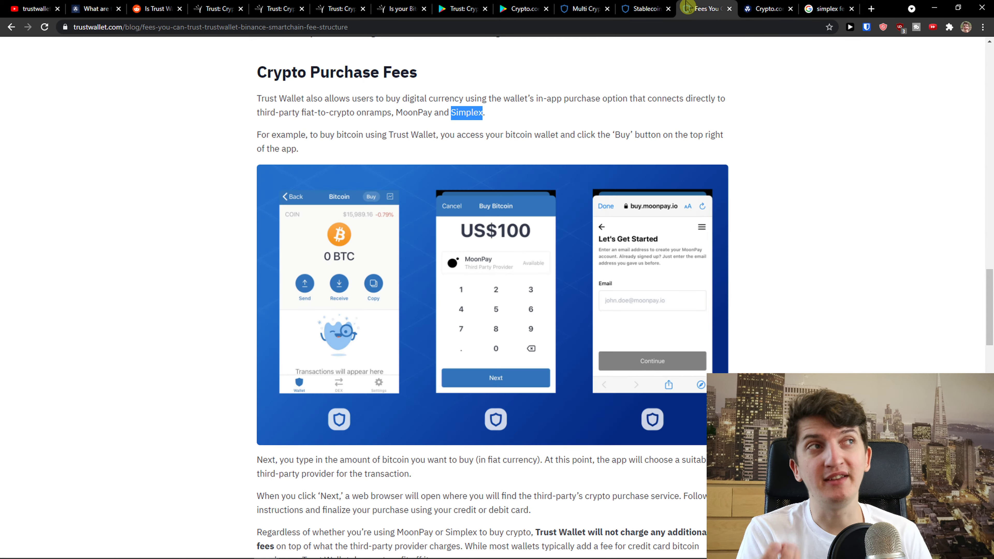
Revisit the Crypto.com trading fees page, then start a 'crypto.com' search in a new tab
left_click(764, 8)
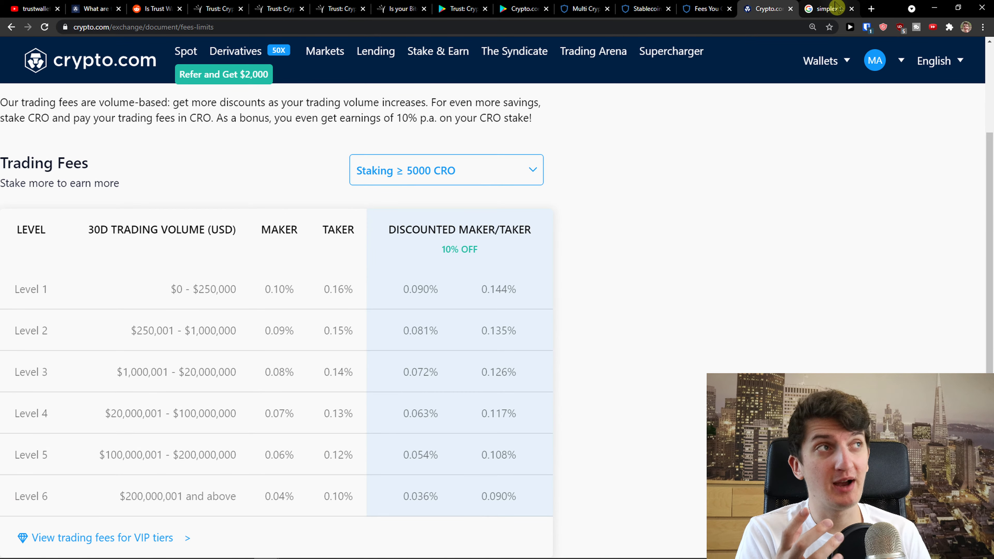
left_click(871, 8)
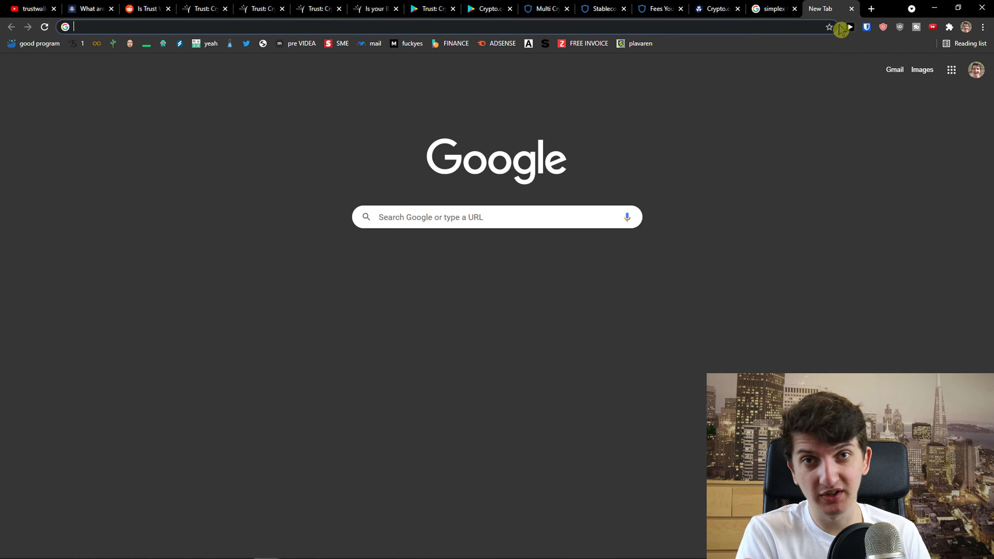
mouse_move(749, 107)
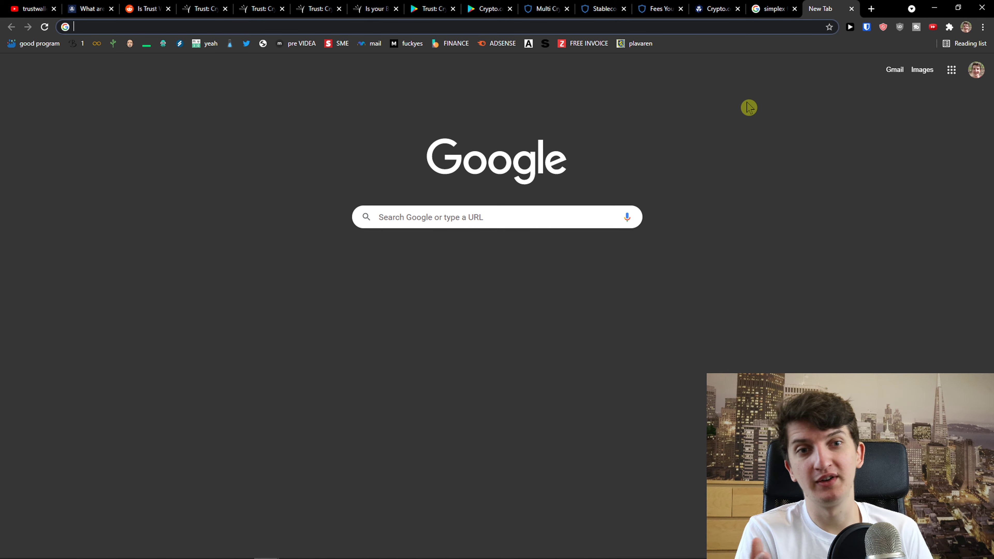
mouse_move(717, 118)
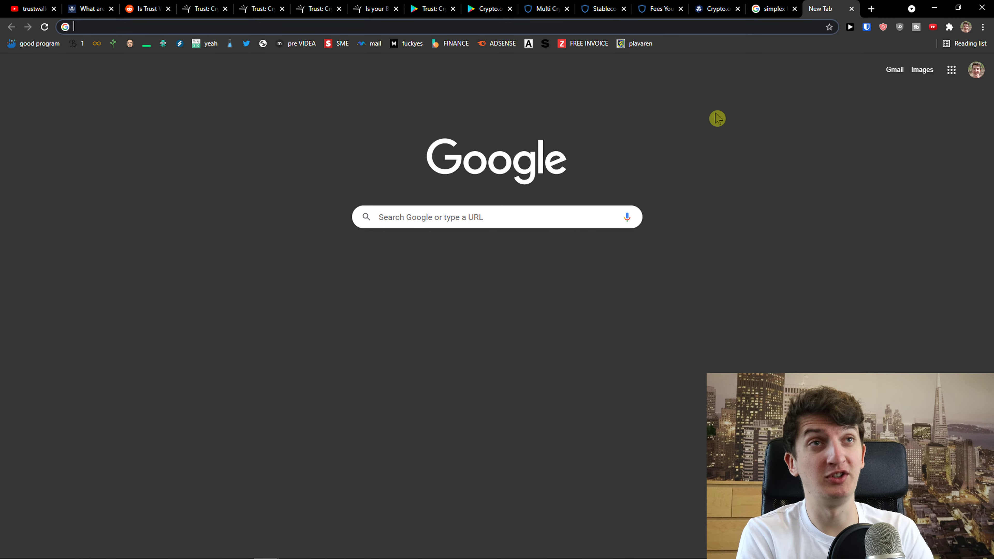
type("crypto.com")
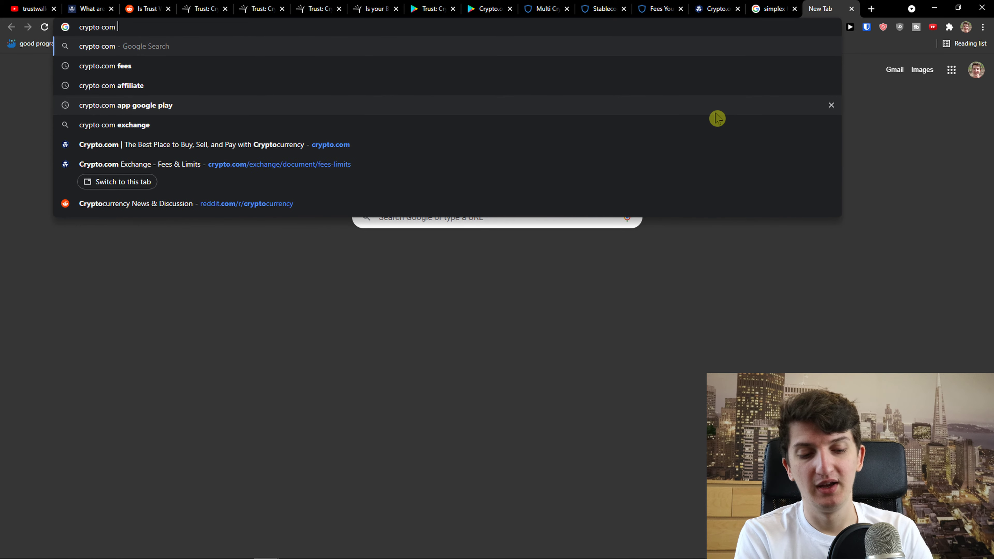
View the Crypto.com app's Google Play page showing its 3.2 rating from 99,410 ratings
left_click(125, 105)
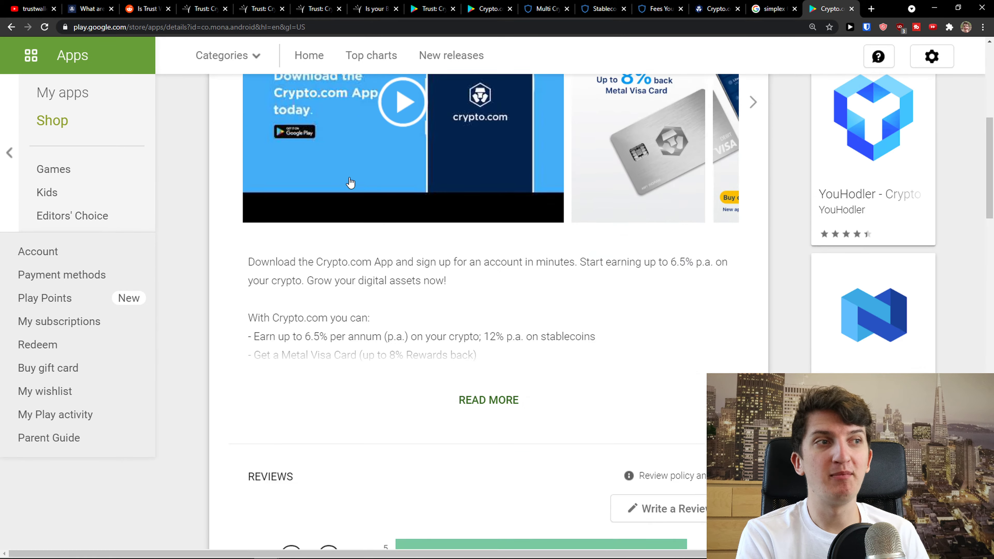
scroll("down", 3)
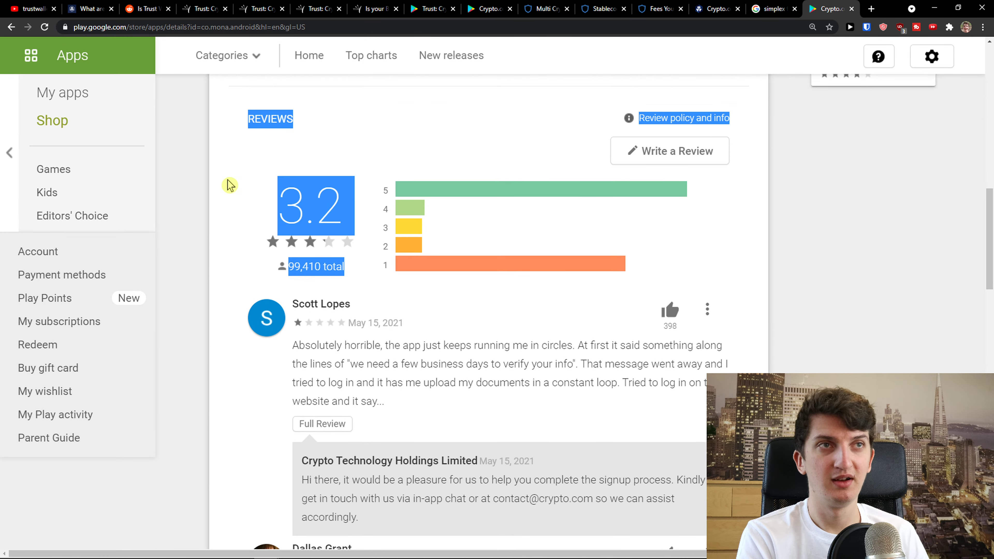
scroll("up", 3)
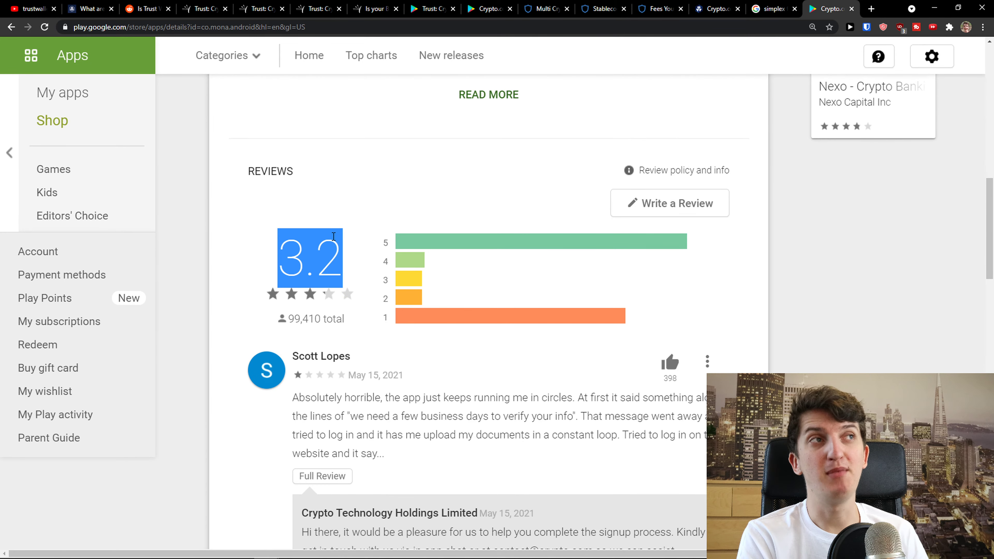
mouse_move(841, 45)
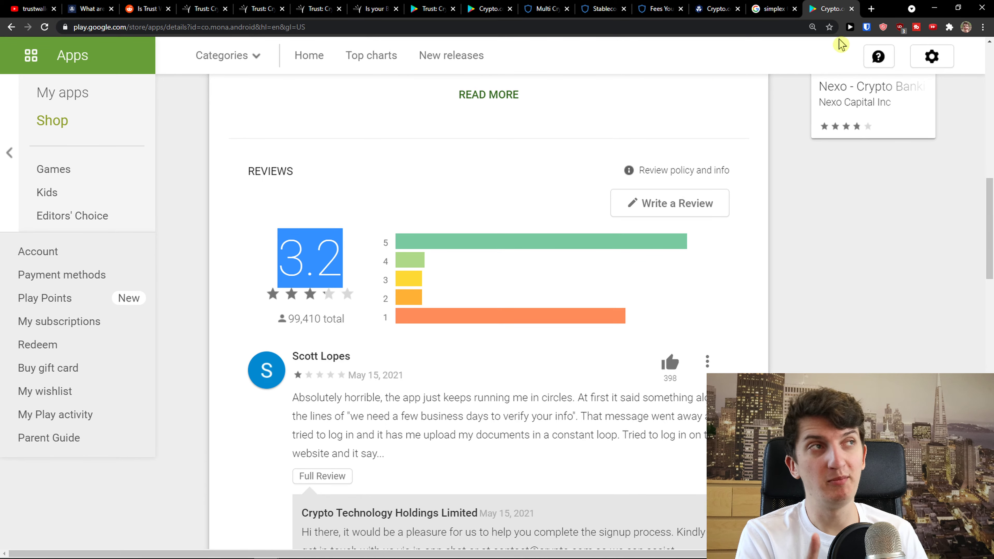
left_click(871, 9)
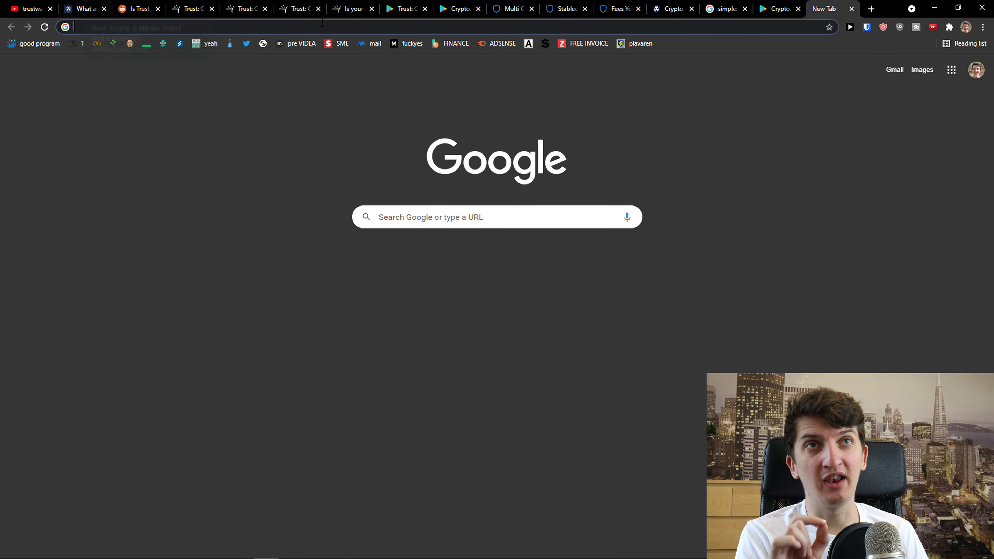
Load crypto.com in the new tab and return to the exchange trading fees table
type("crypto.com/exchange/document/fees-limits")
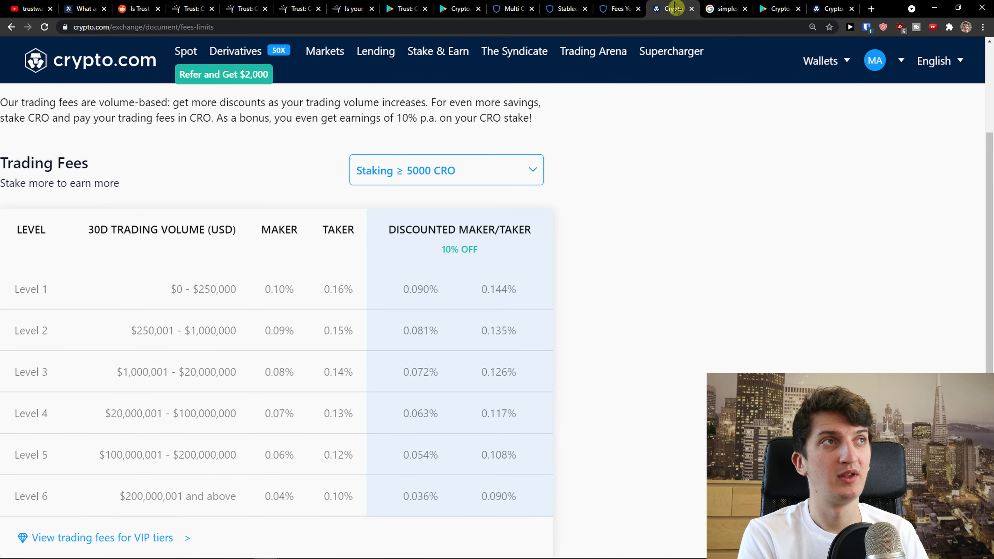
View the Crypto.com Exchange Stake & Earn page, then the exchange markets list with BTC pairs
scroll("up", 3)
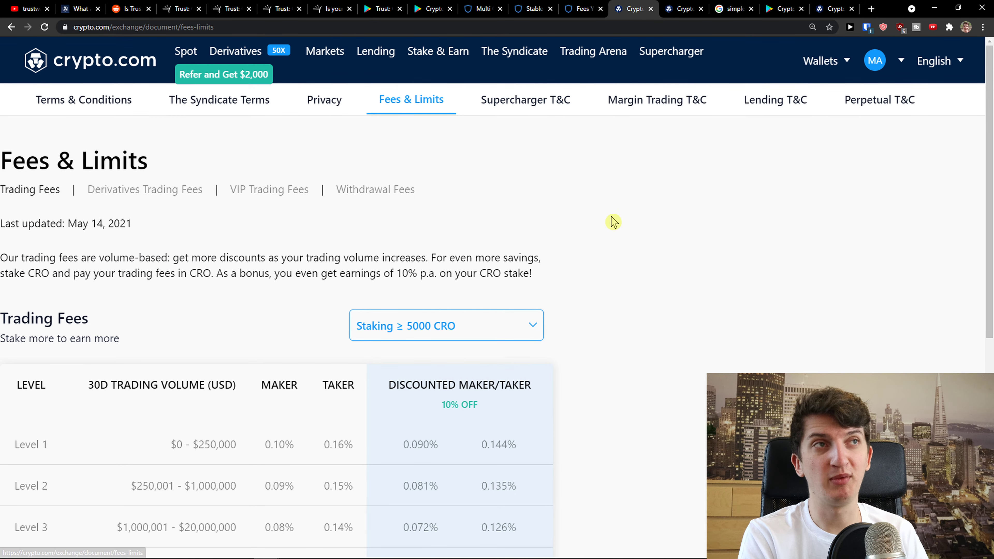
left_click(684, 9)
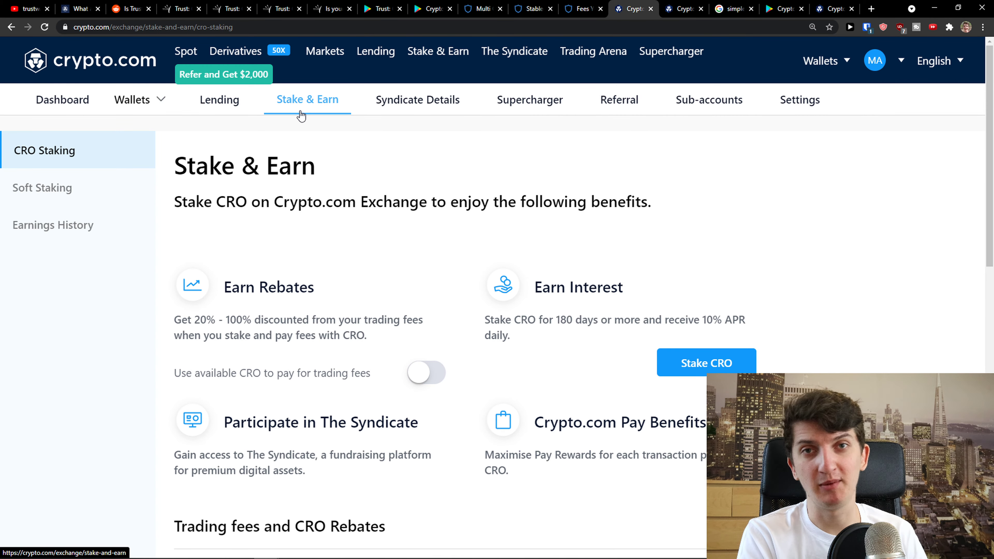
mouse_move(472, 234)
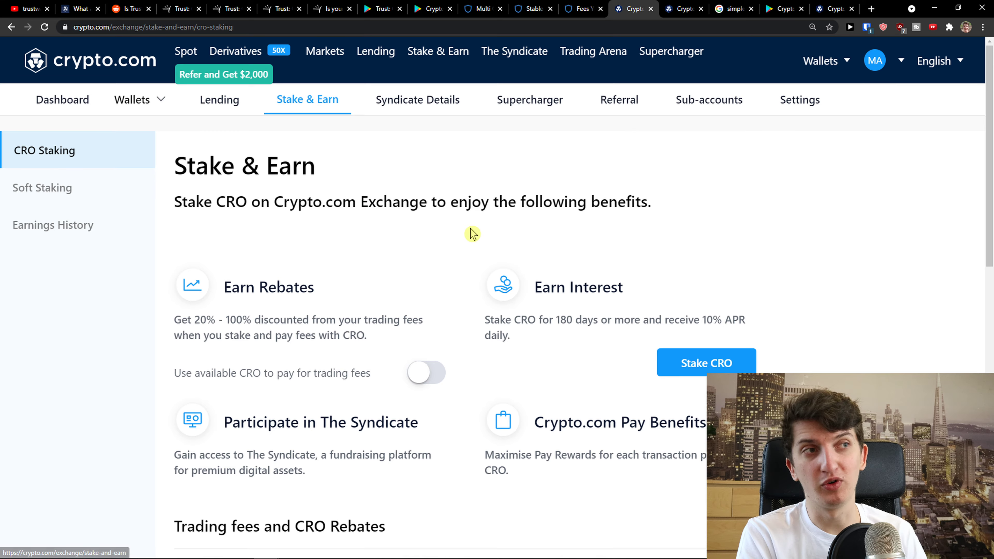
mouse_move(823, 125)
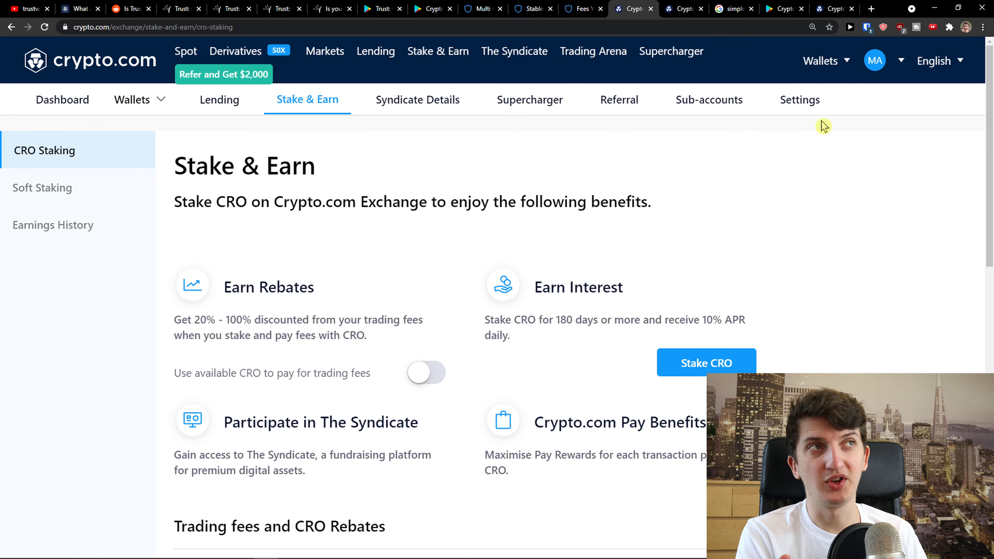
left_click(683, 8)
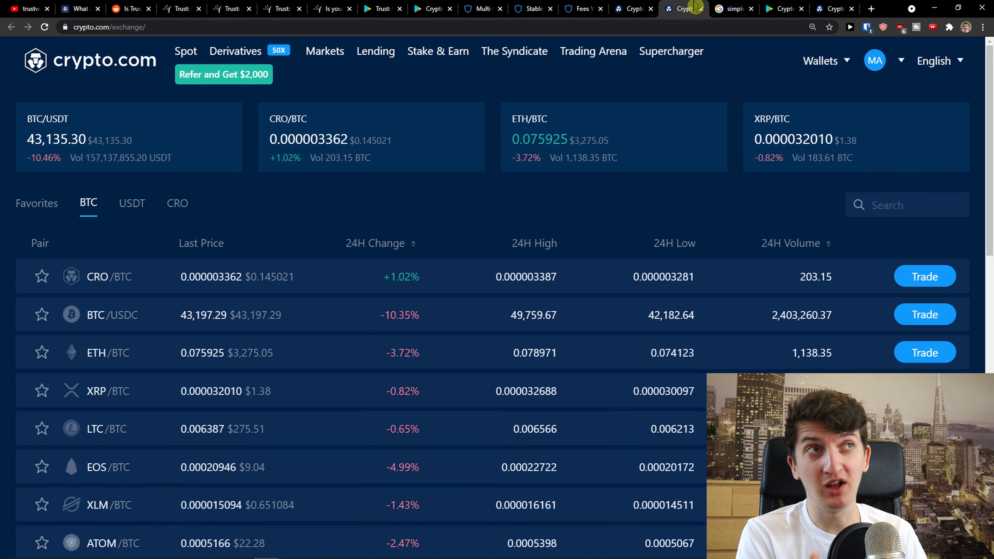